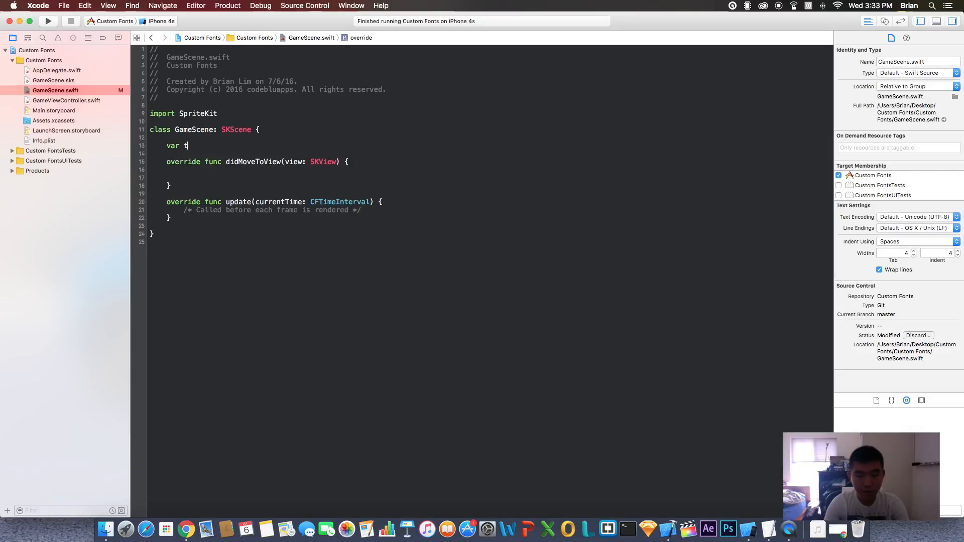
Declare the titleLbl SKLabelNode property and set the scene's anchorPoint to CGPoint(0.5, 0.5)
type("itleLbl")
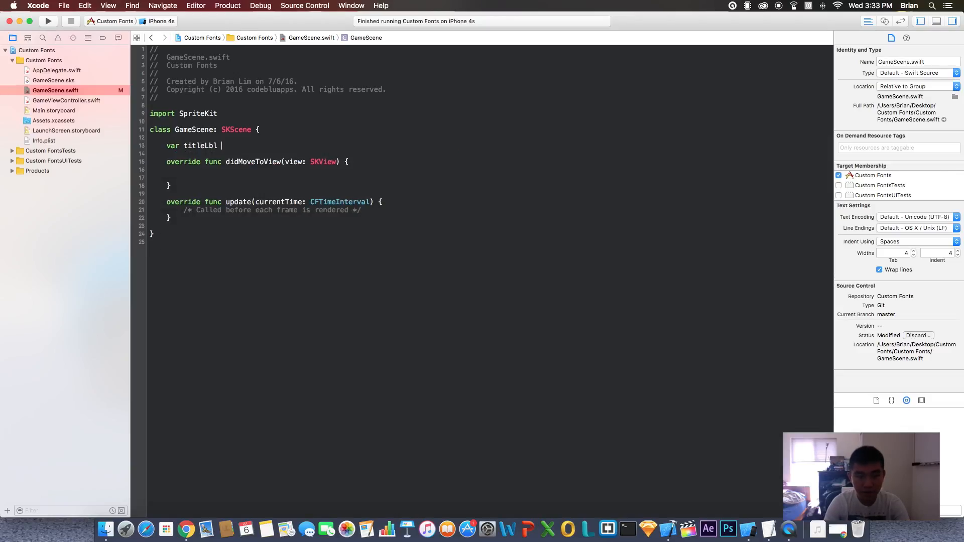
type("= SKLabelNode()")
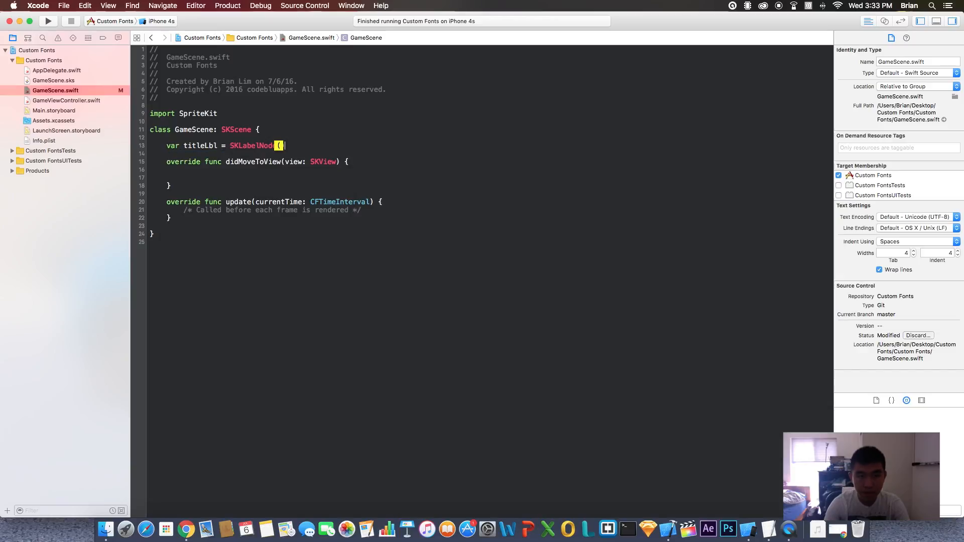
type("self.anchorPoint = c")
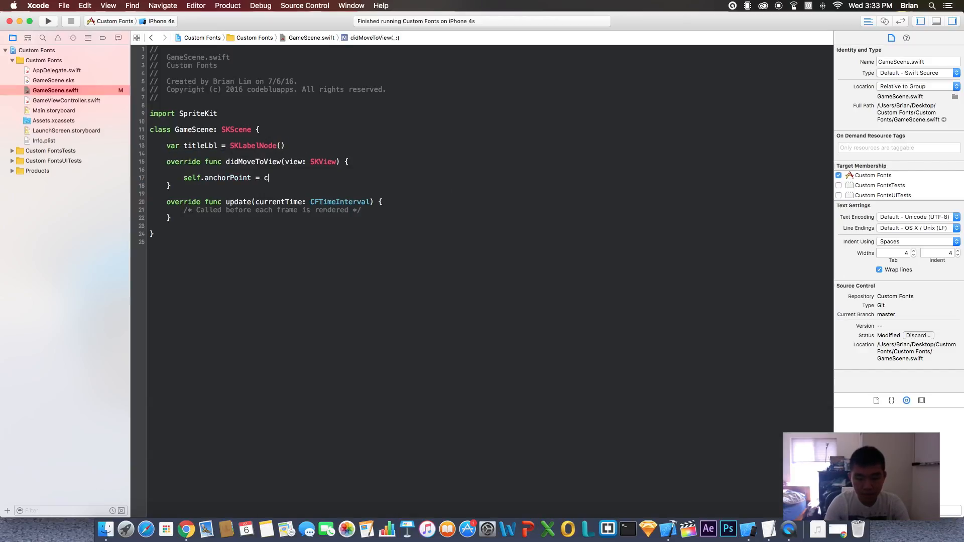
type("CGPoint(x: 0.5, y: 0.5")
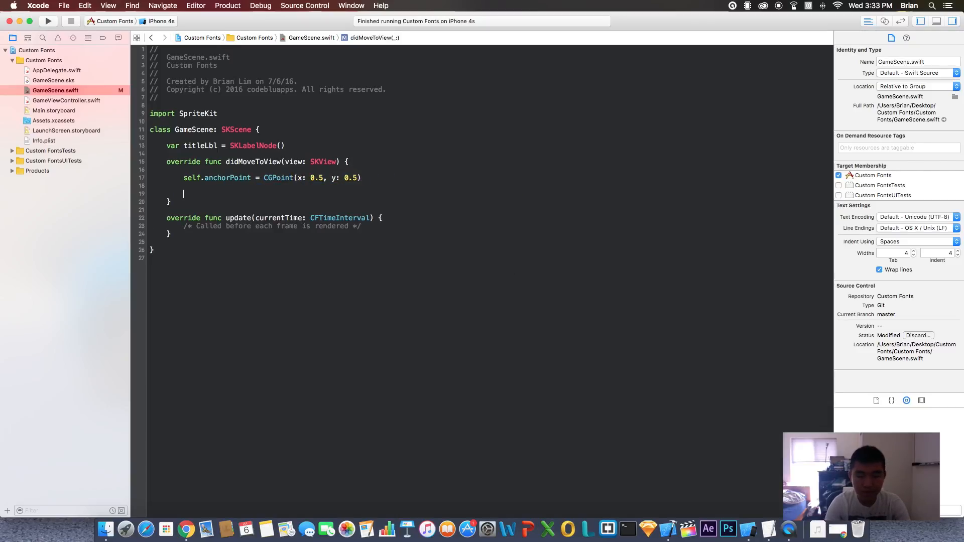
Initialise titleLbl as an SKLabelNode with fontNamed "Prototype"
type("tit")
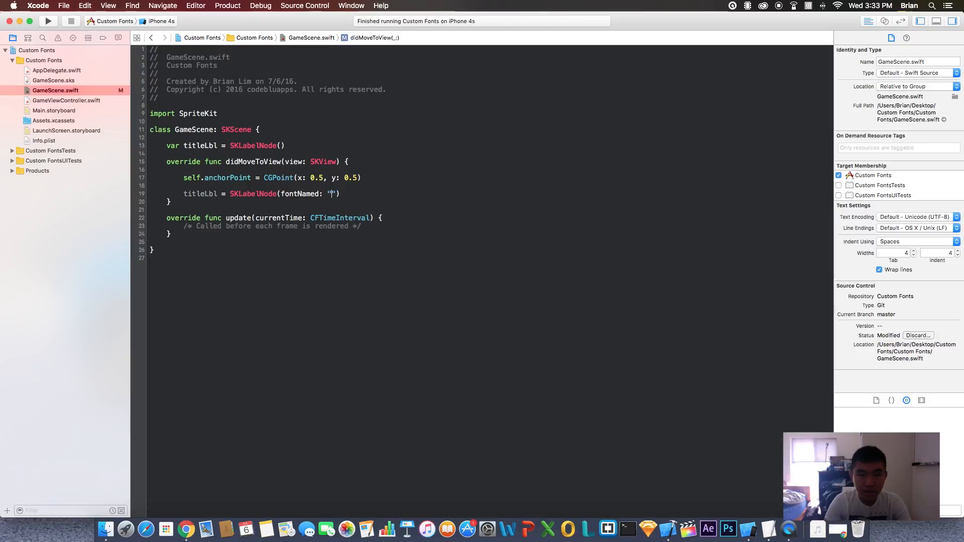
type("Prototype")
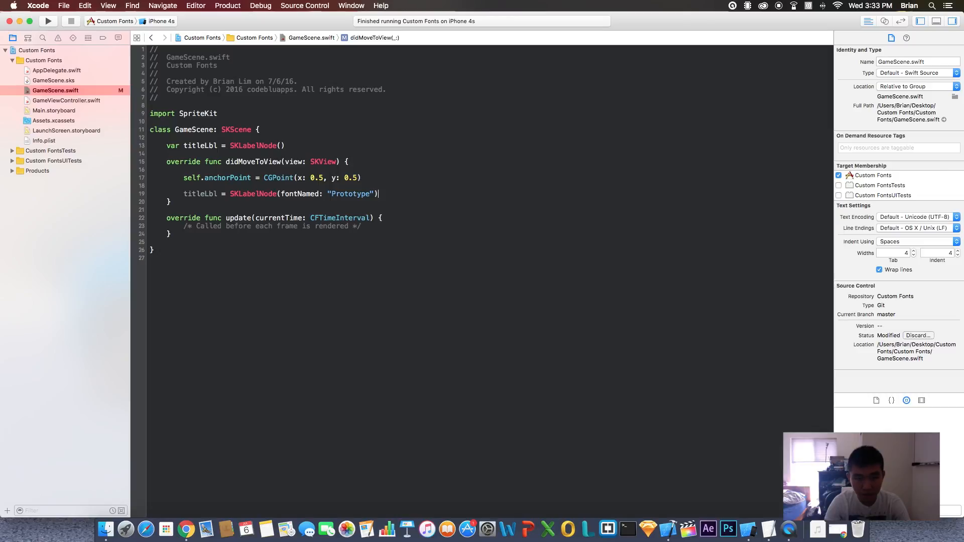
Set titleLbl.fontColor to SKColor.greenColor() and fontSize to 60
type("titleLbl.fontColor")
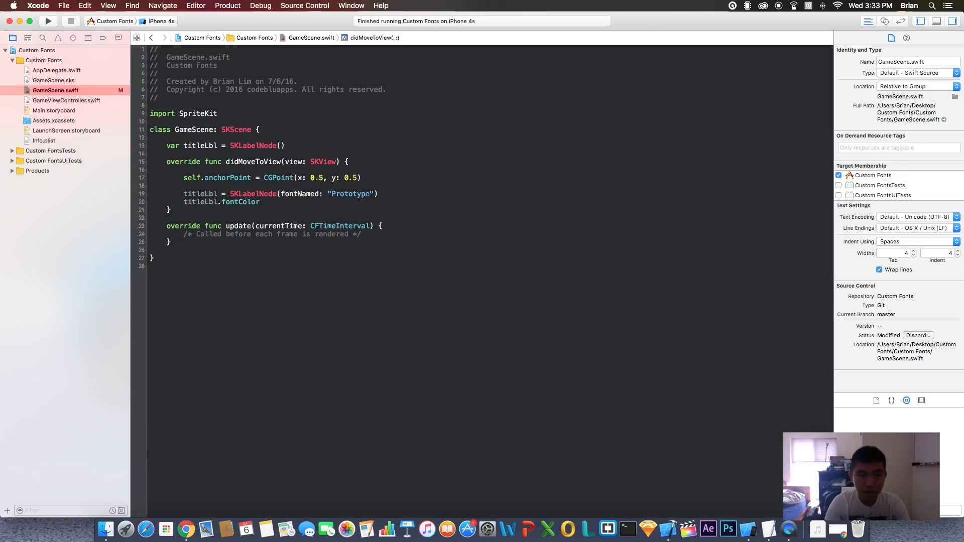
type("skco")
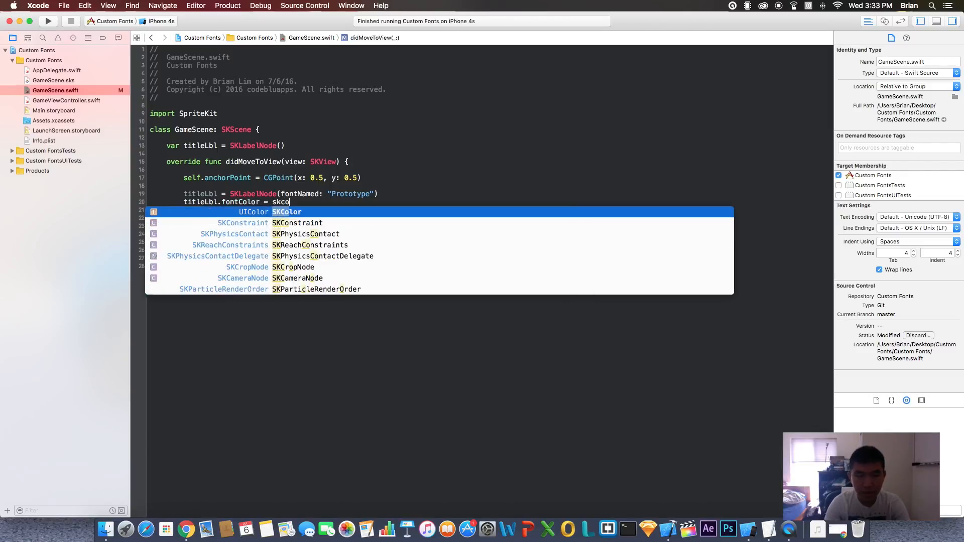
type("SKColor.greenColor()")
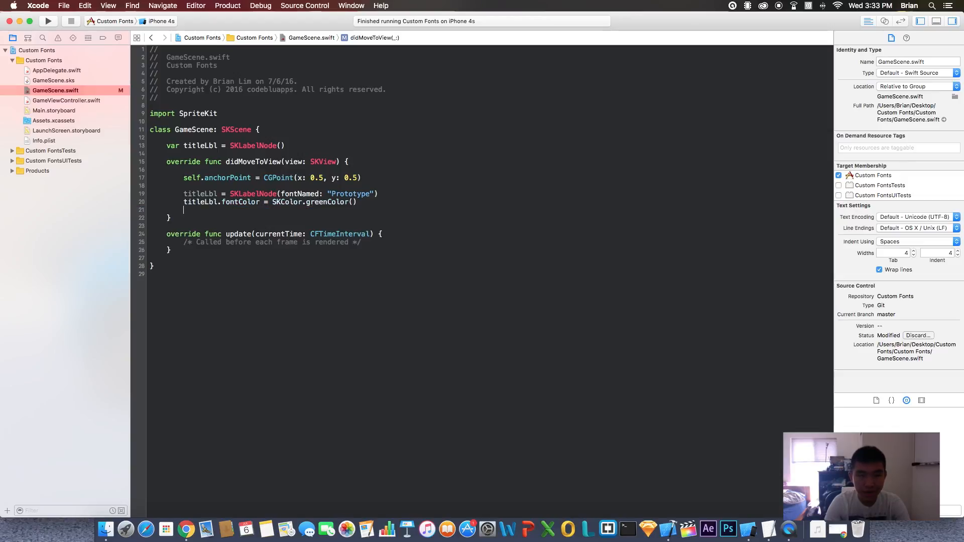
type("titleLbl.fontSize =")
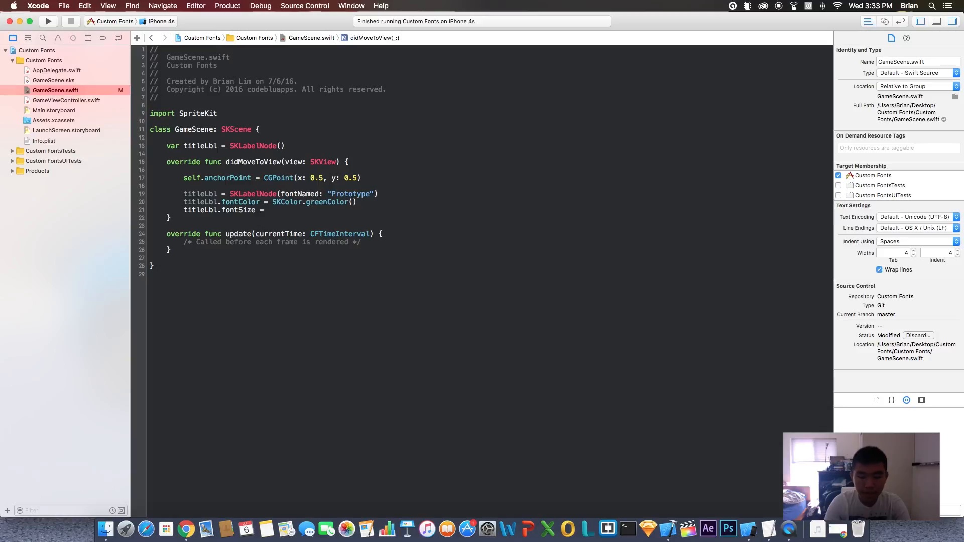
type("60")
type("titleLbl.position =")
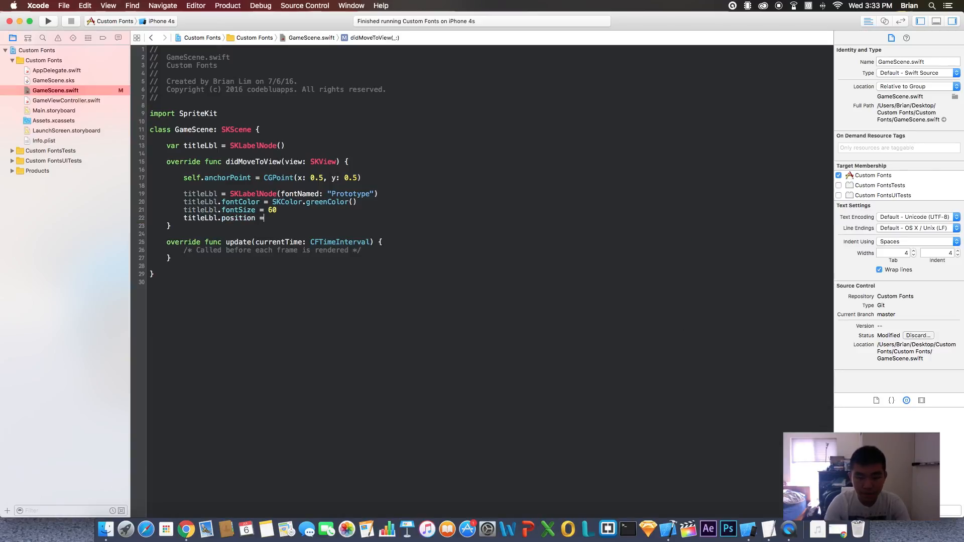
Position titleLbl at CGPoint(x: 0, y: 0) and begin setting its text
type("CGPoint(x: 0, y: 0")
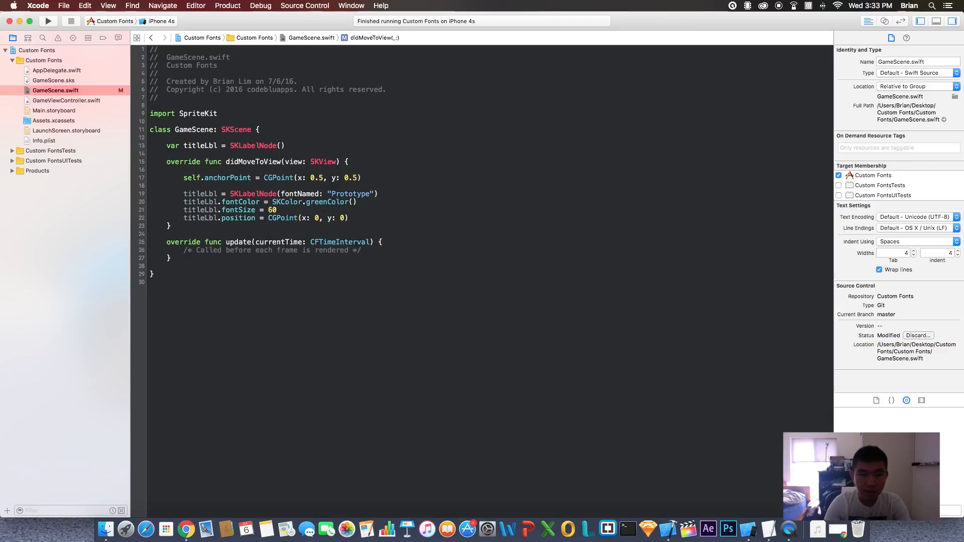
type("titleLbl.text = \"Custom Fon")
type("self.addChild(titleLbl)")
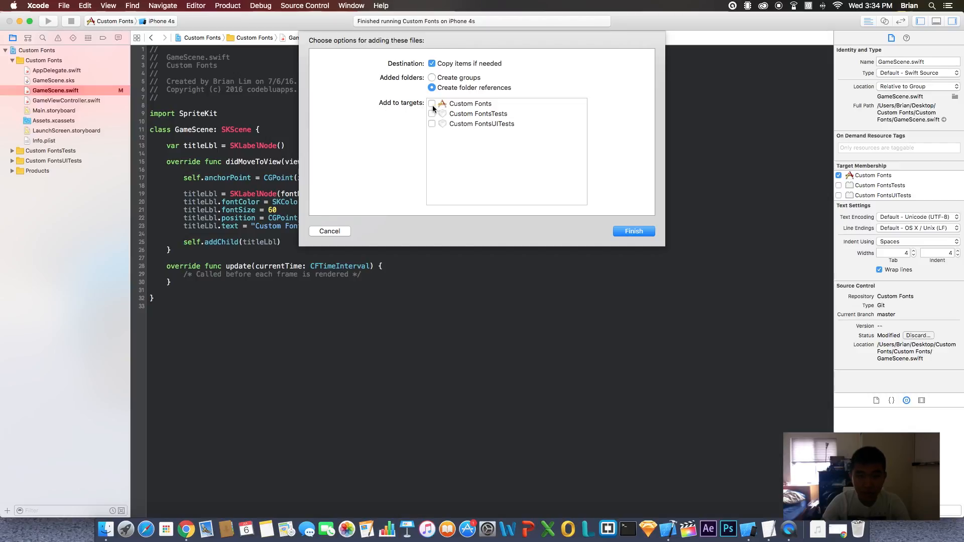
Add Prototype.ttf to the project with the Custom Fonts target ticked
left_click(431, 103)
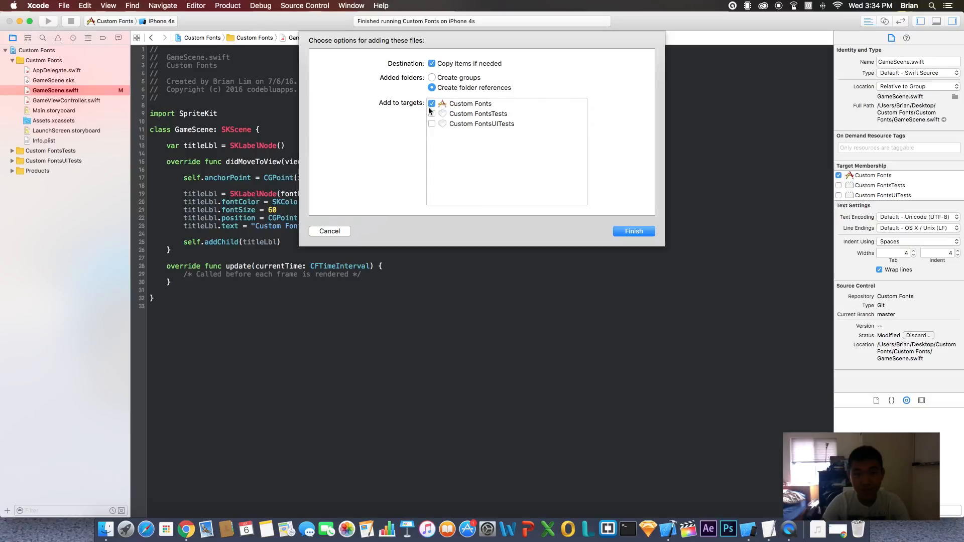
left_click(633, 231)
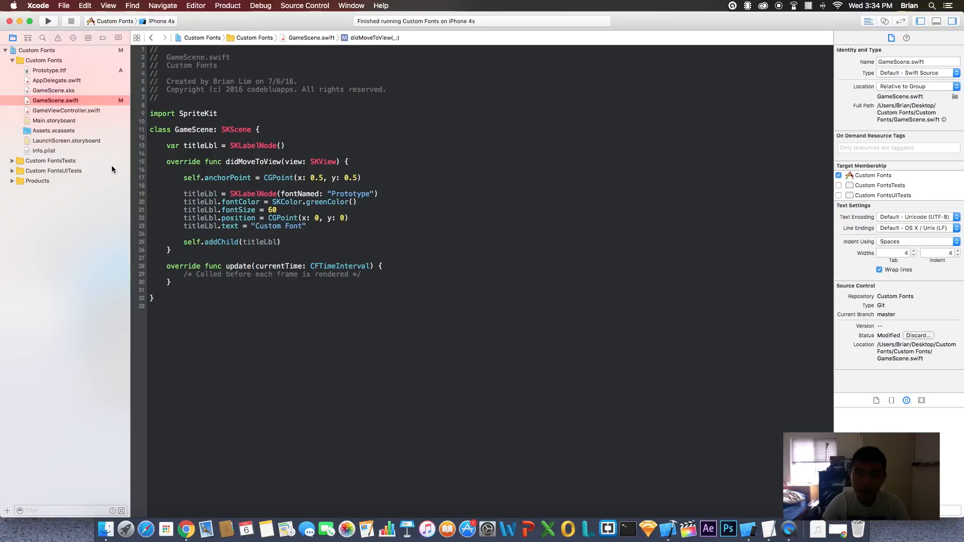
Add a 'Fonts provided by application' row to Info.plist
left_click(43, 150)
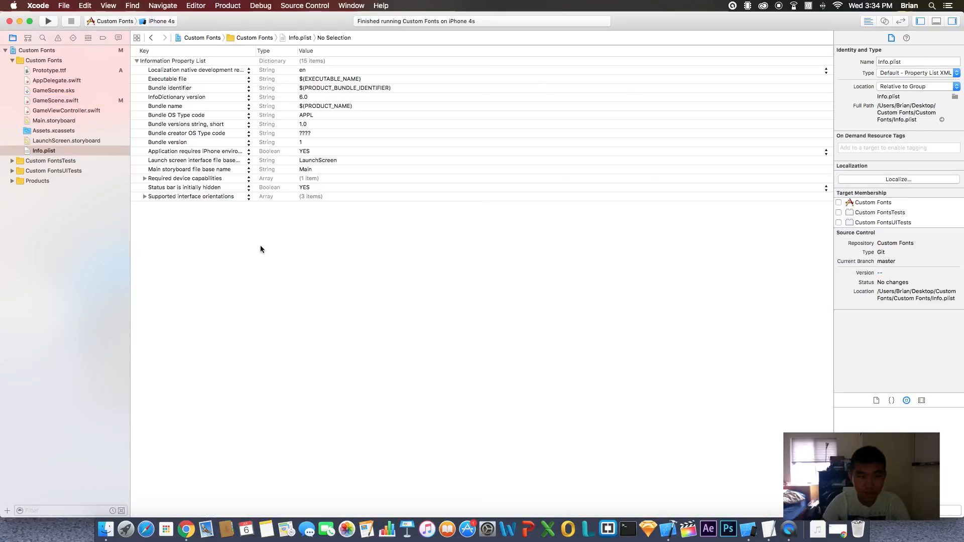
right_click(261, 249)
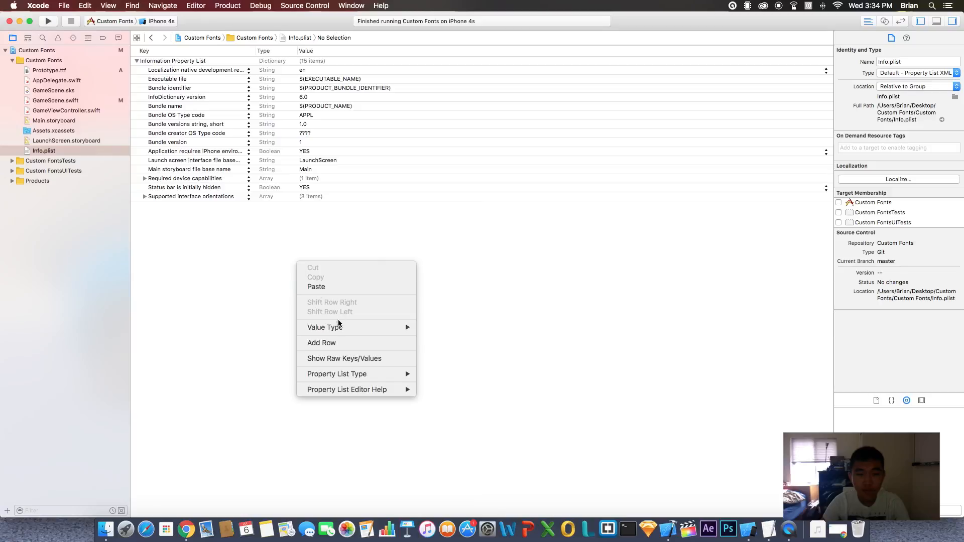
left_click(321, 342)
type("Fonts provided by application")
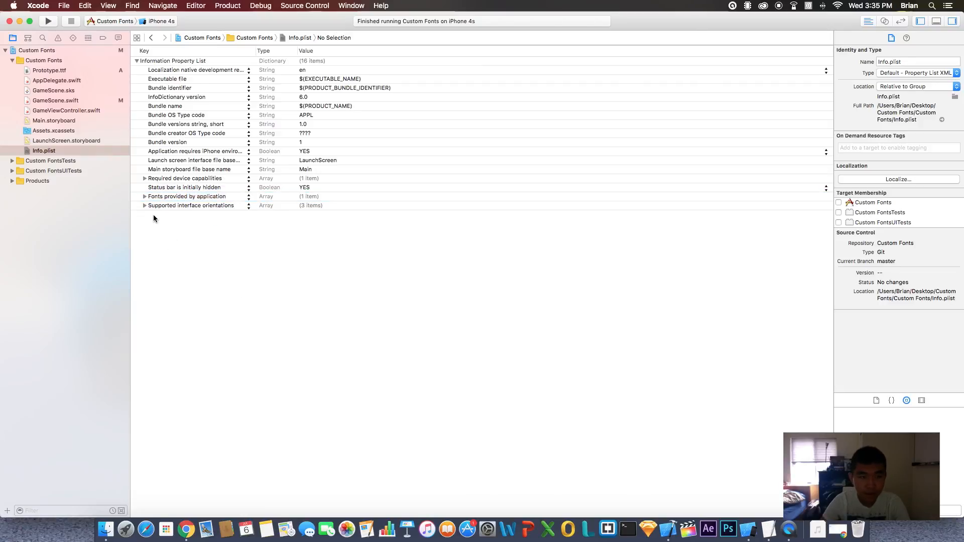
Enter Prototype.ttf as Item 0 of the fonts entry
left_click(143, 196)
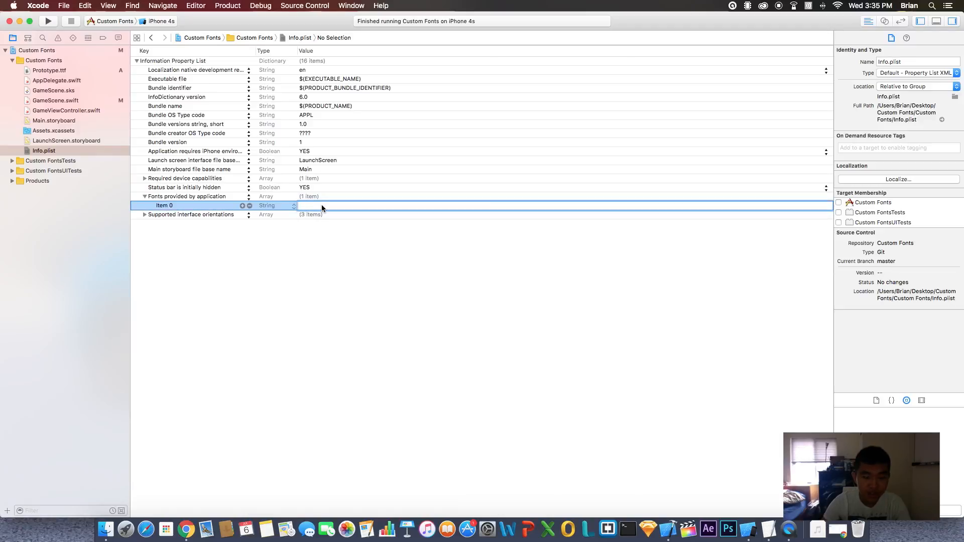
type("Prototype")
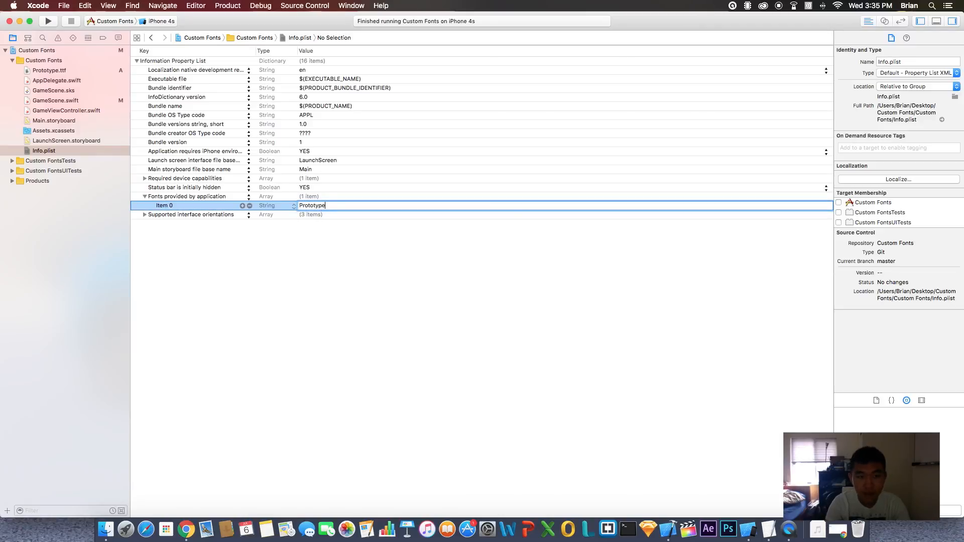
type(".ttf")
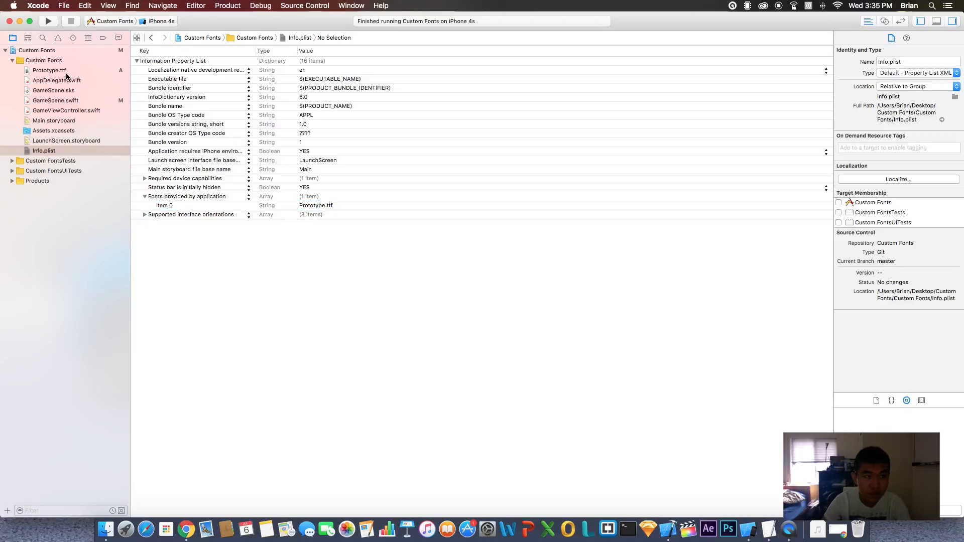
Return to GameScene.swift and run the Custom Fonts app on the iPhone 4s simulator
left_click(55, 100)
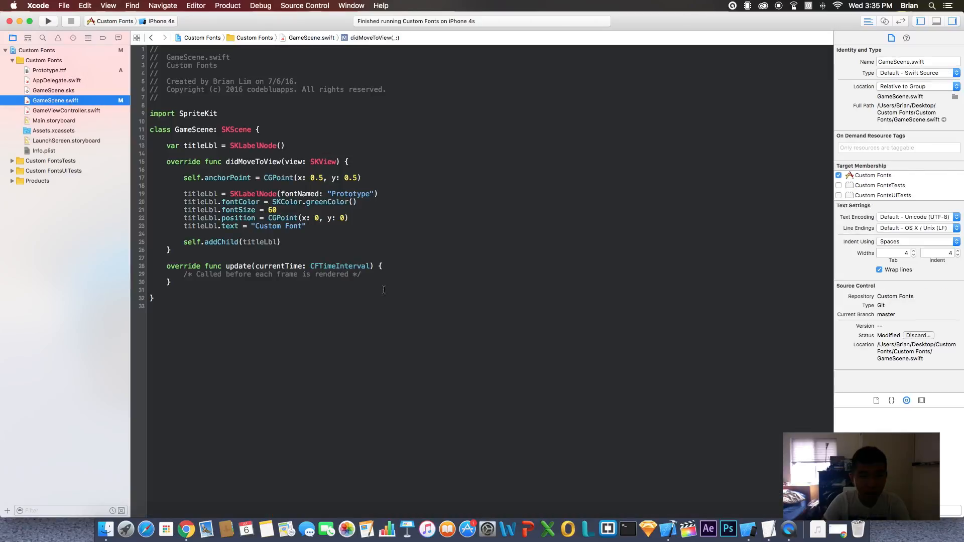
left_click(47, 20)
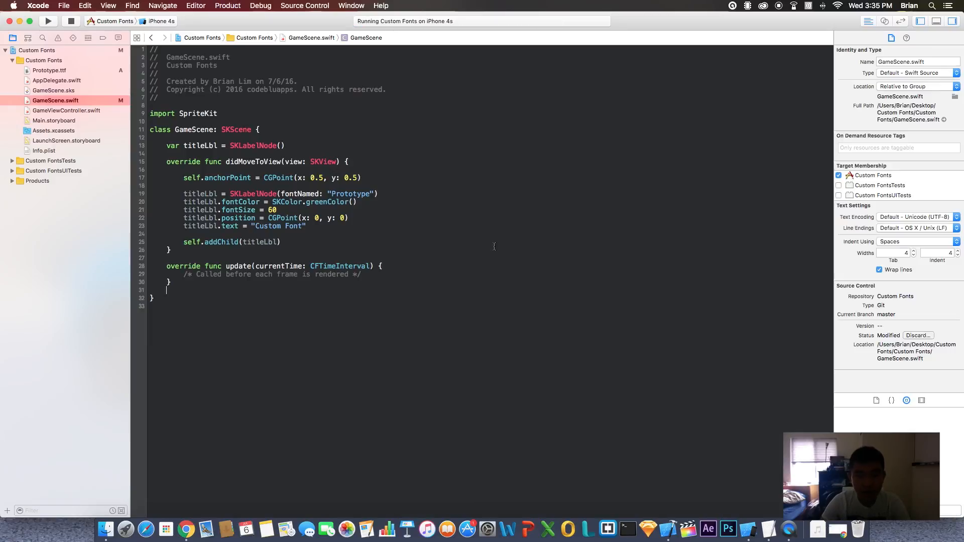
left_click(47, 20)
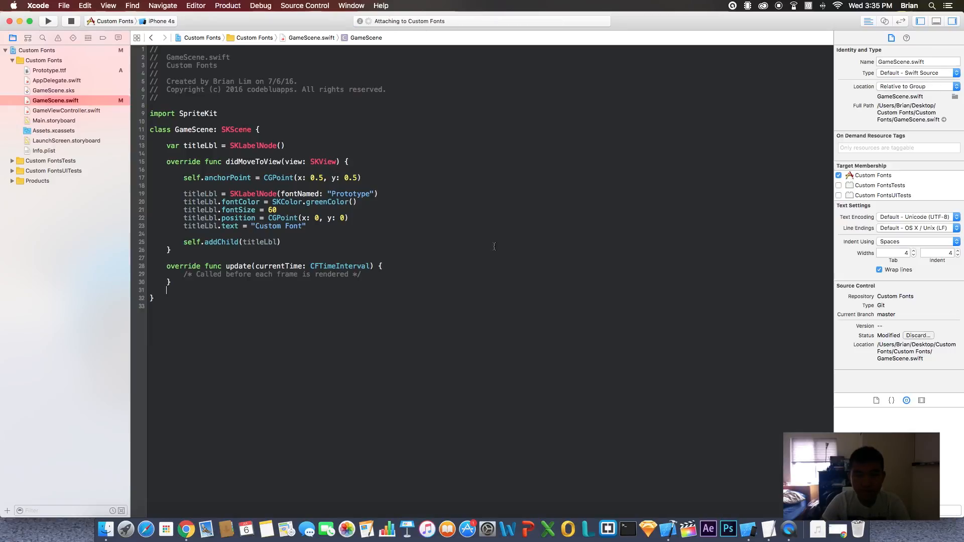
left_click(48, 20)
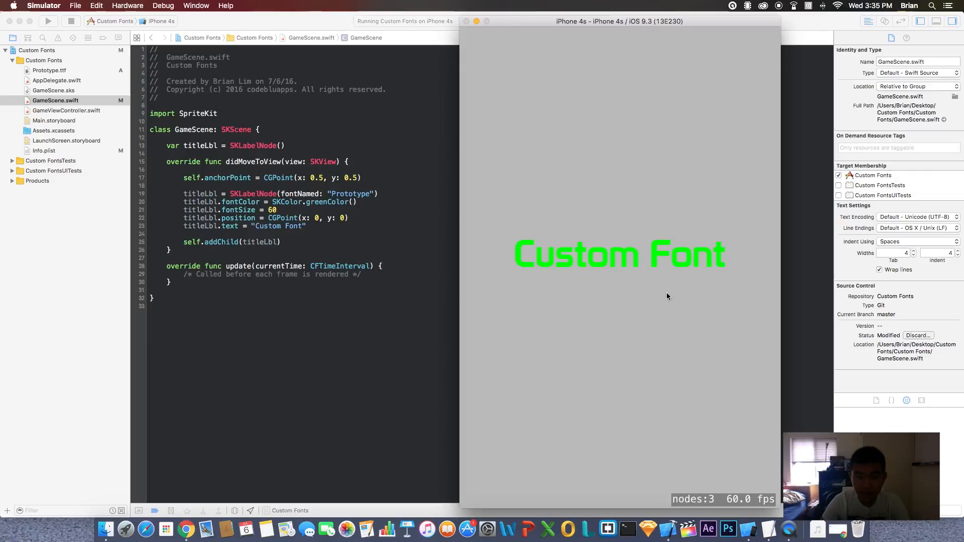
mouse_move(728, 299)
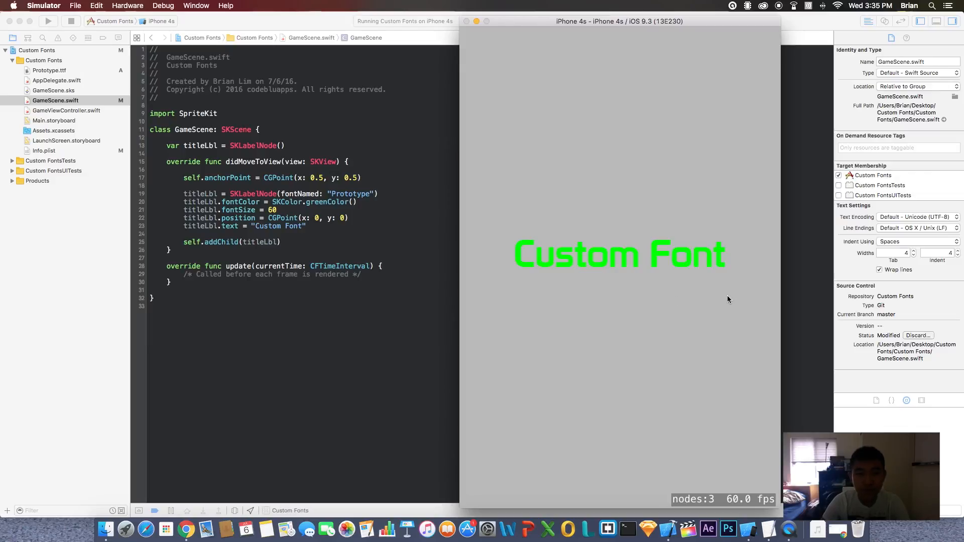